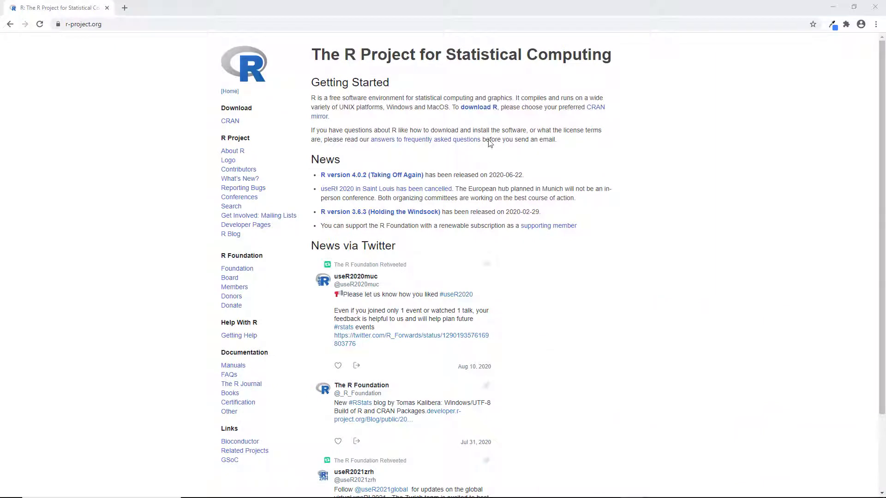
Go to the CRAN mirror list and choose the Iowa State University mirror in the USA
left_click(478, 107)
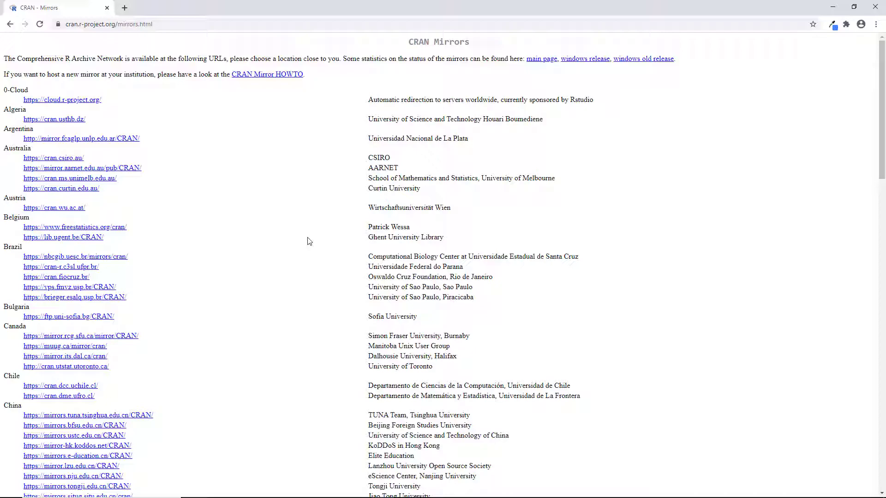
mouse_move(272, 286)
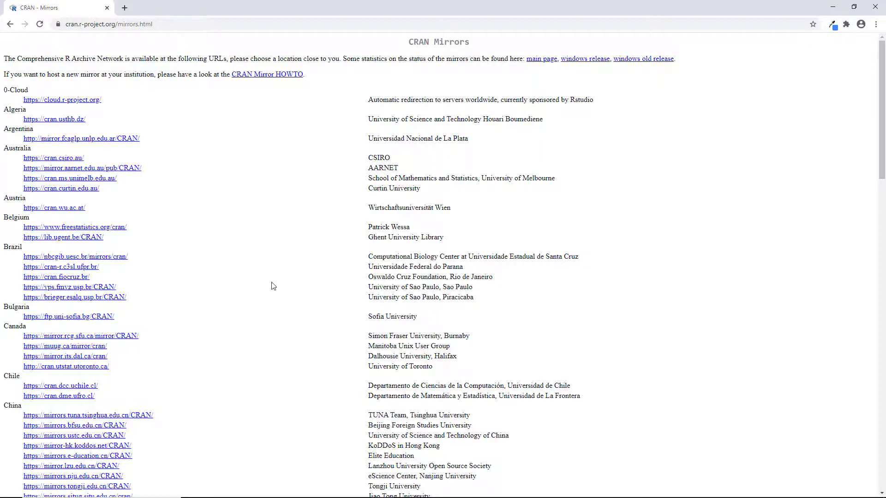
scroll("down", 3)
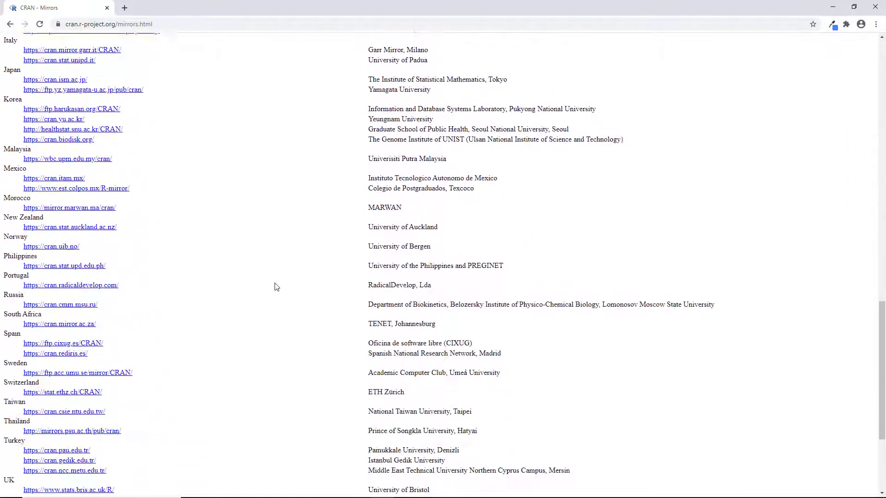
scroll("down", 3)
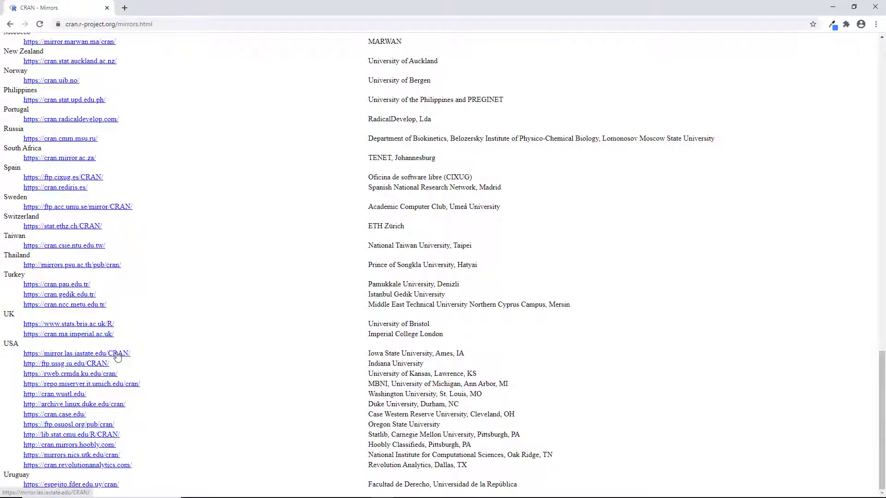
left_click(76, 353)
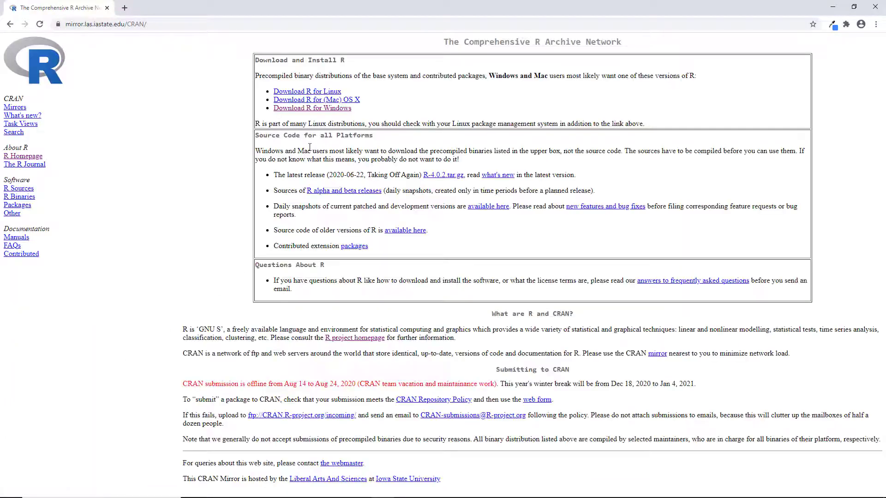
mouse_move(312, 108)
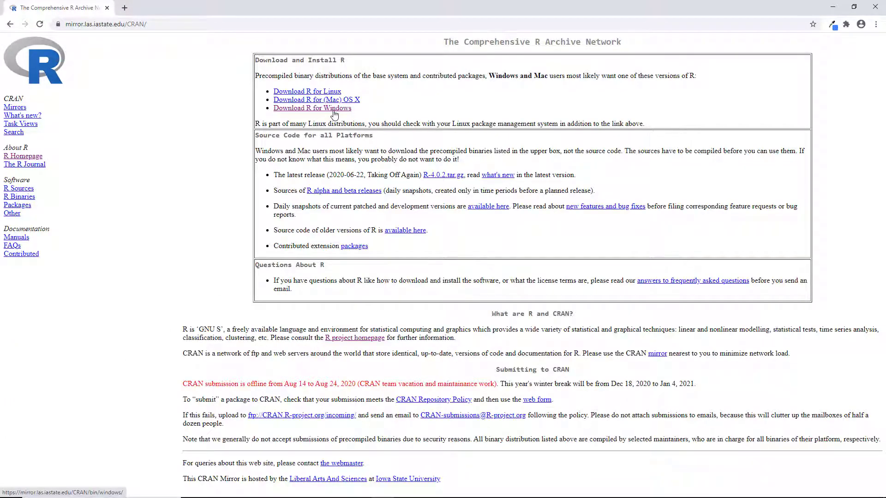
Download R-4.0.2-win.exe from the base R for Windows page
left_click(312, 108)
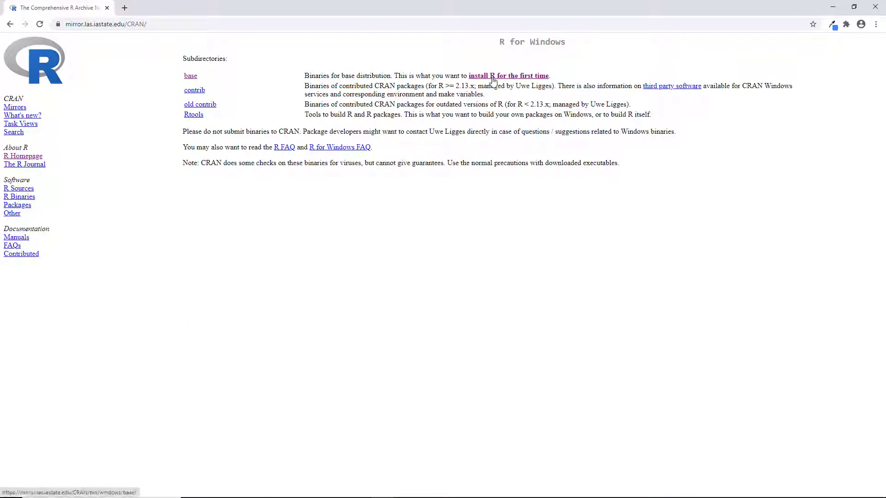
left_click(508, 75)
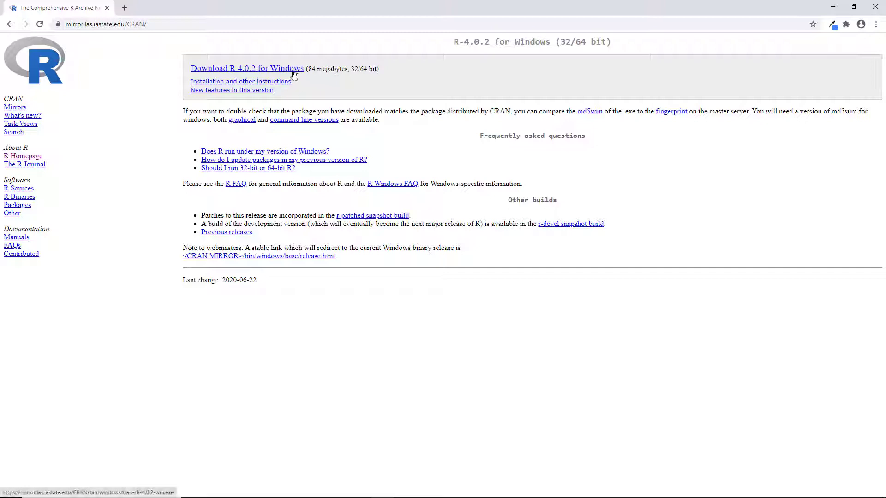
left_click(247, 68)
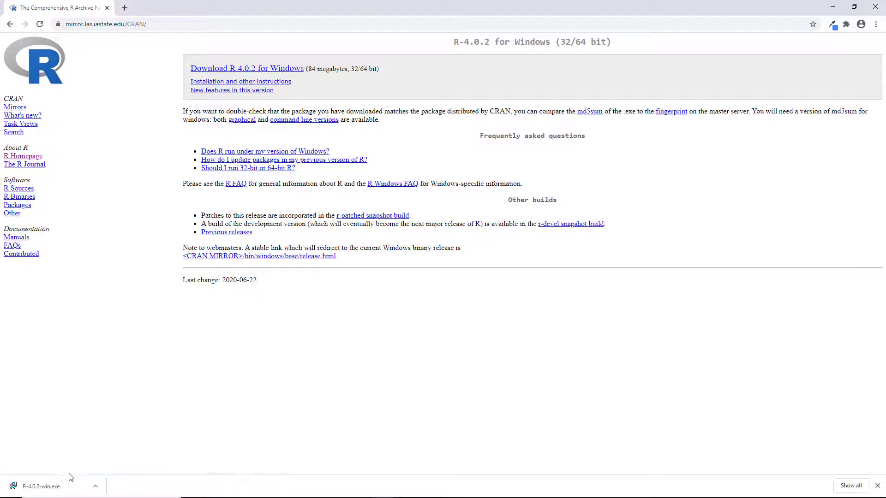
left_click(40, 486)
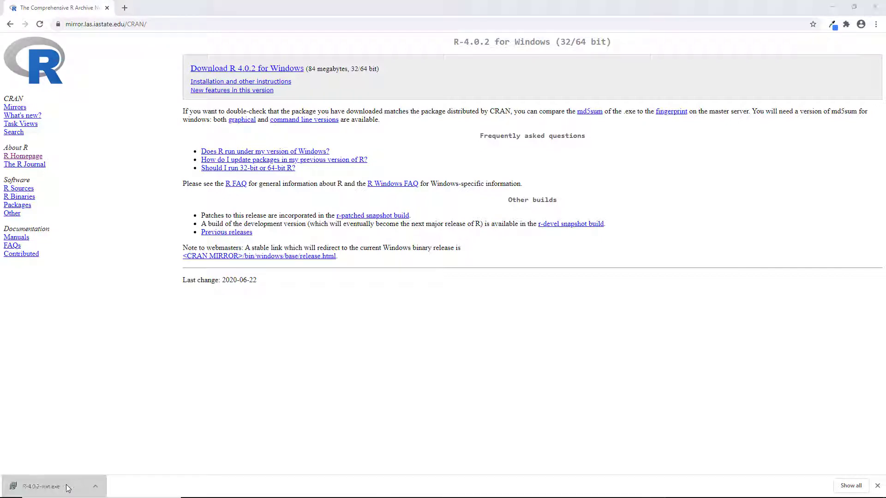
Run the R 4.0.2 installer, allow changes and keep English as the setup language
left_click(51, 487)
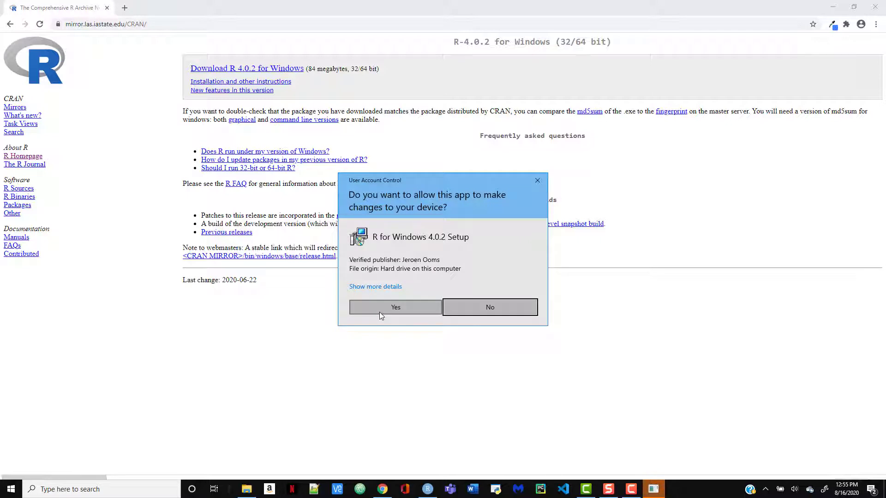
left_click(396, 307)
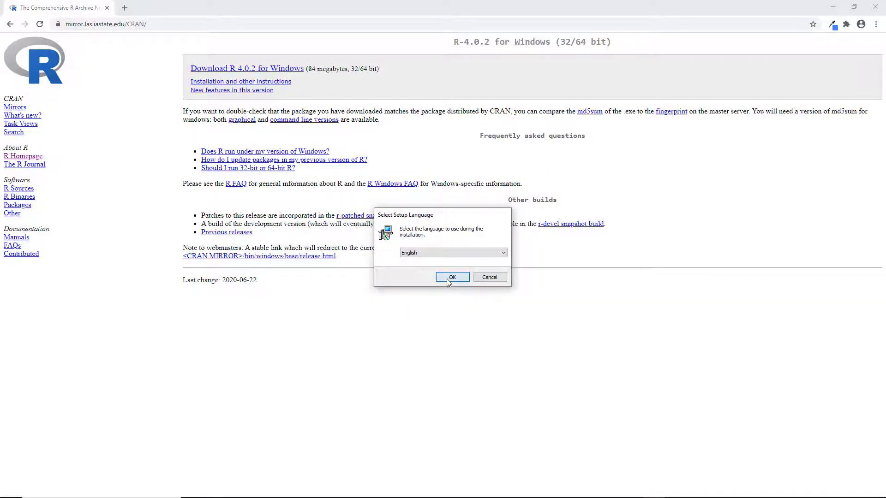
left_click(453, 276)
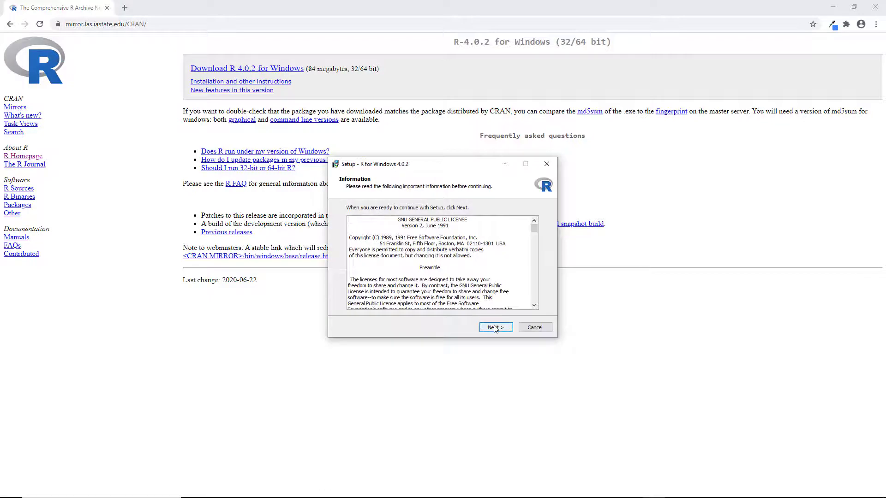
Accept the license, default components and additional tasks, then finish the R setup
left_click(495, 327)
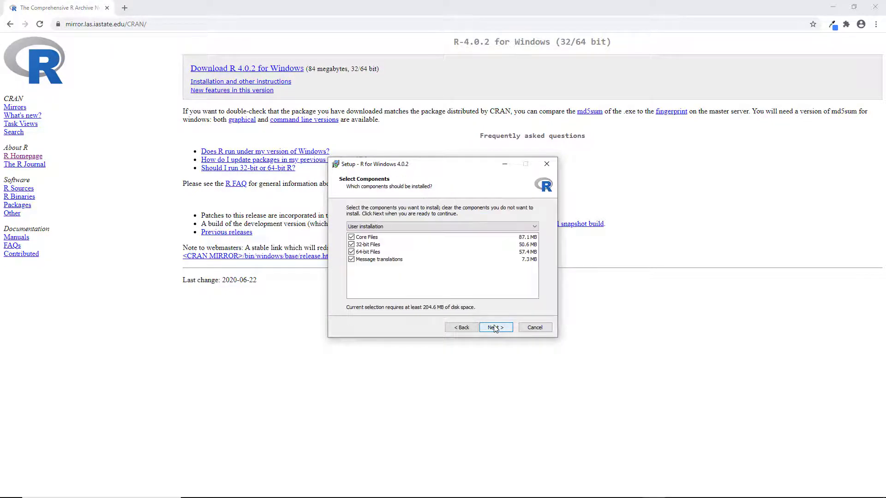
left_click(495, 327)
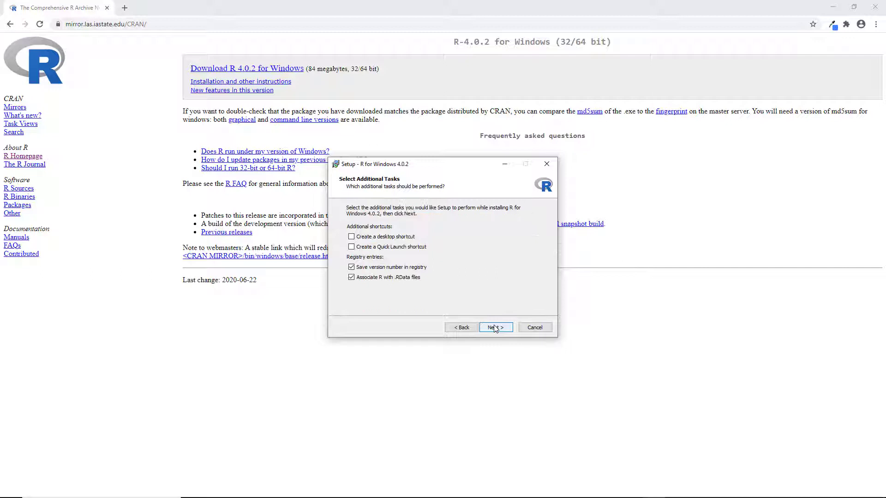
left_click(495, 327)
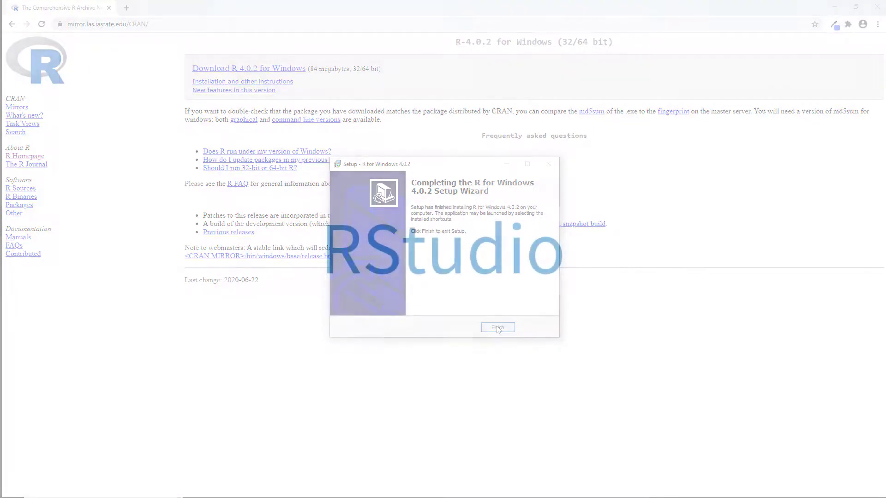
left_click(497, 328)
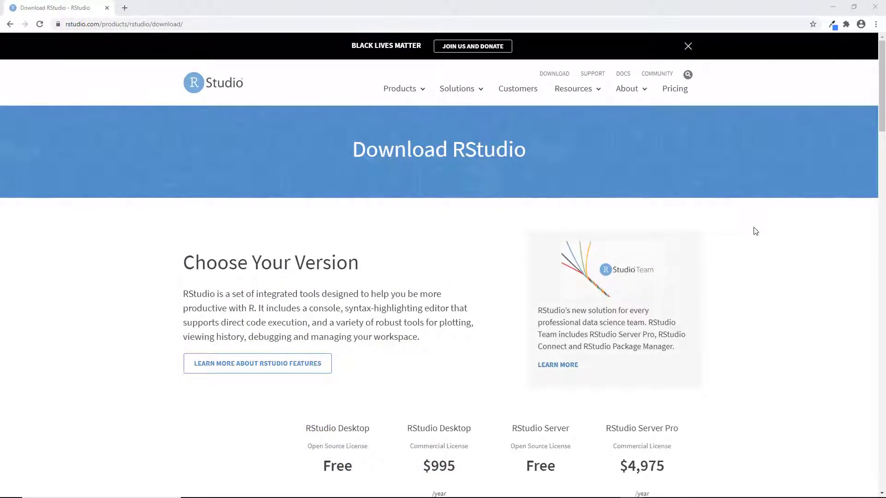
Download RStudio-1.3.1073.exe for Windows through the free RStudio Desktop option
scroll("down", 3)
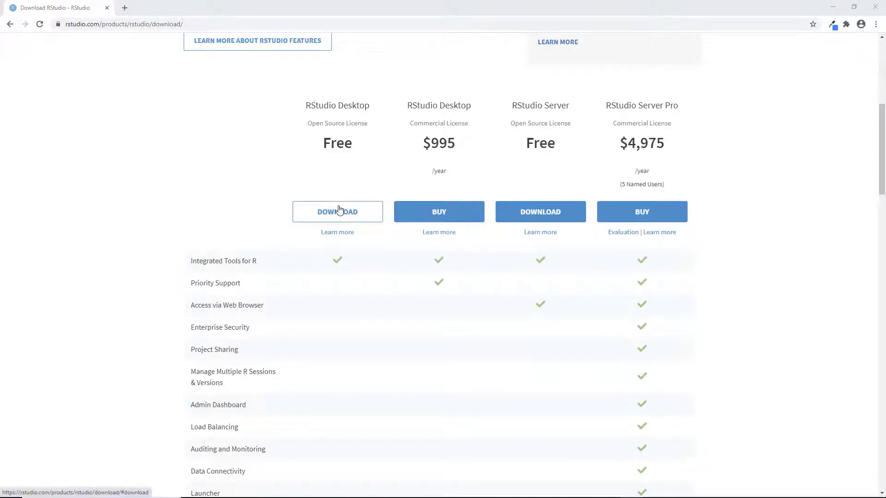
left_click(337, 211)
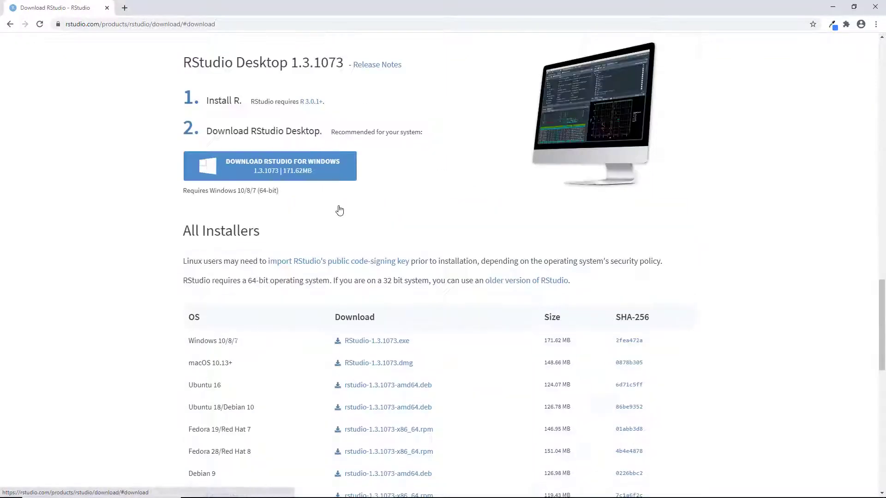
mouse_move(342, 169)
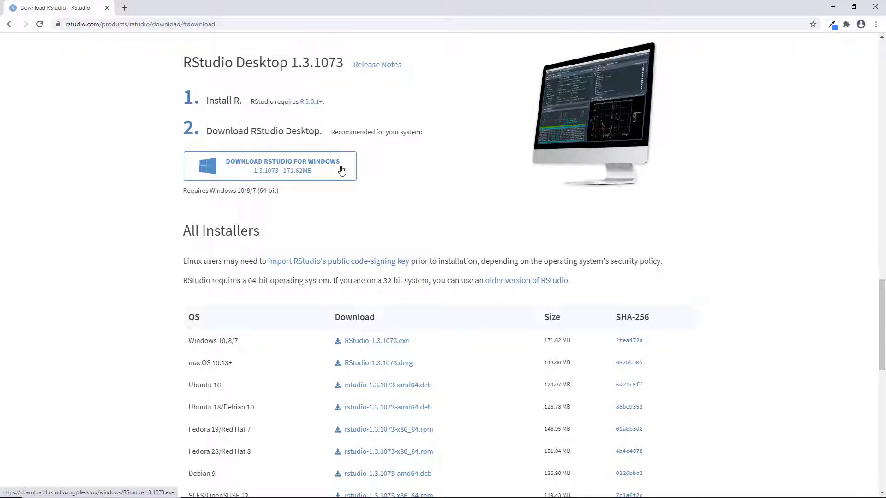
left_click(282, 165)
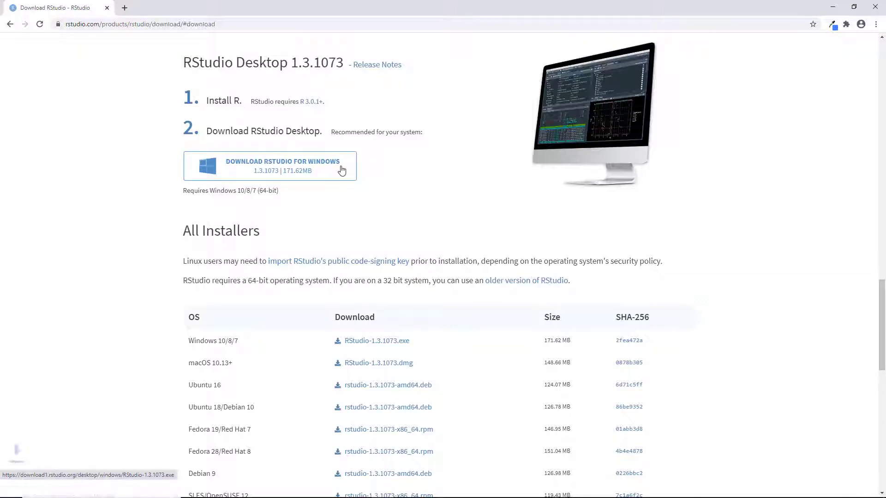
left_click(282, 166)
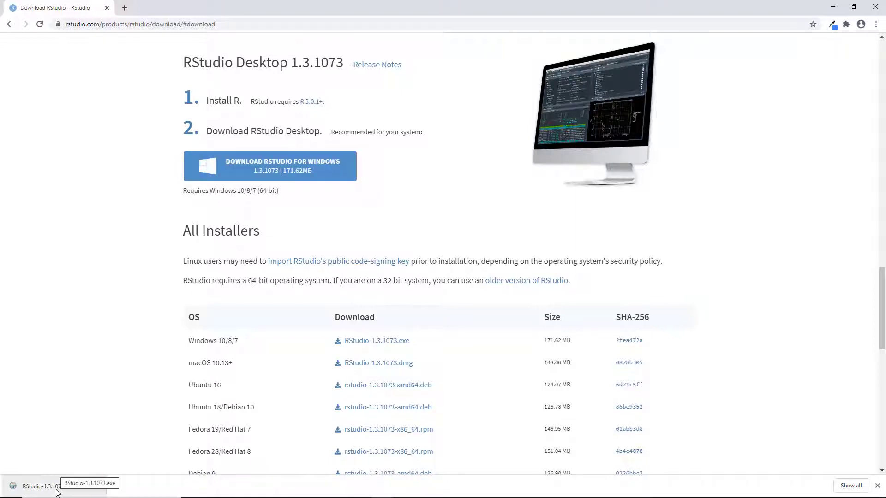
Run RStudio-1.3.1073.exe, install to the default folder, and finish the setup
left_click(39, 487)
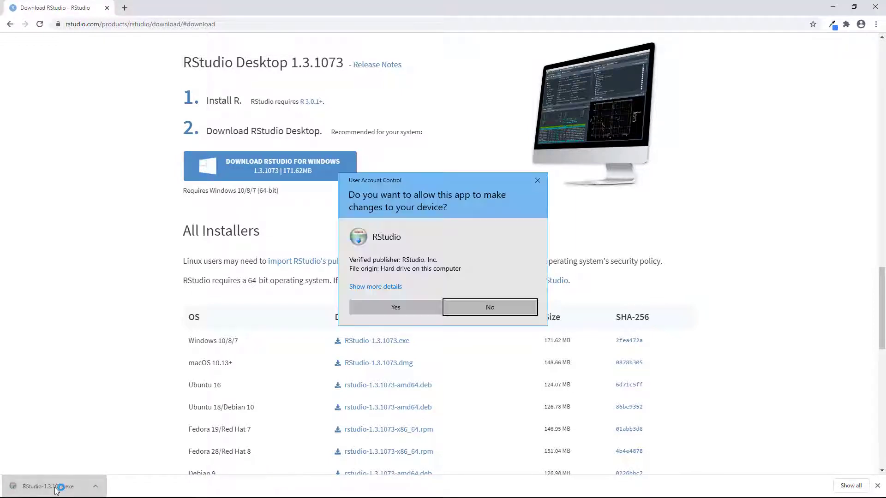
left_click(395, 307)
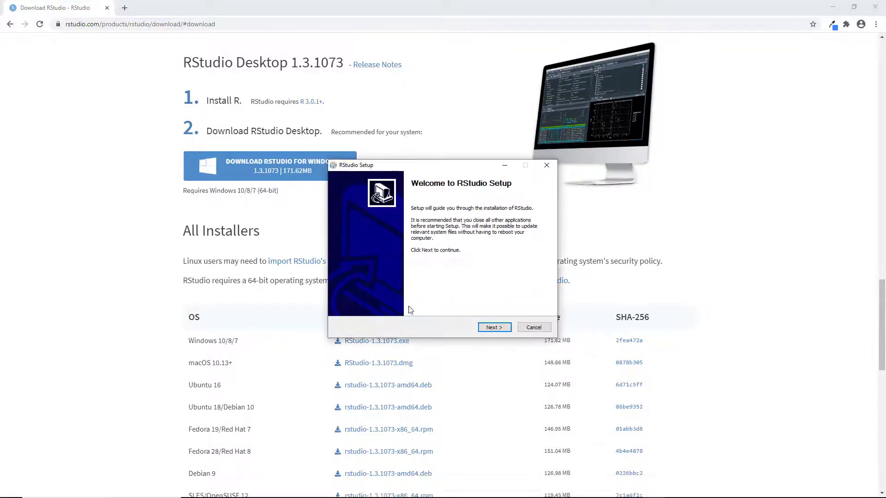
left_click(493, 327)
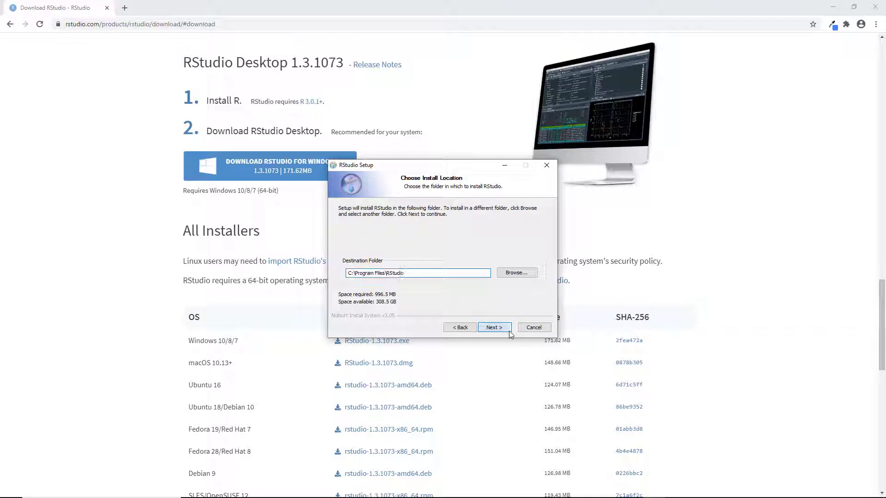
left_click(494, 327)
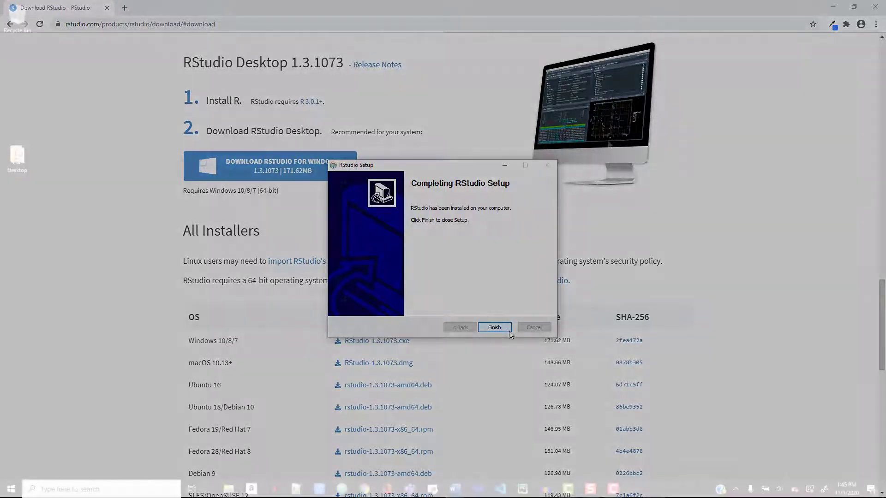
left_click(493, 328)
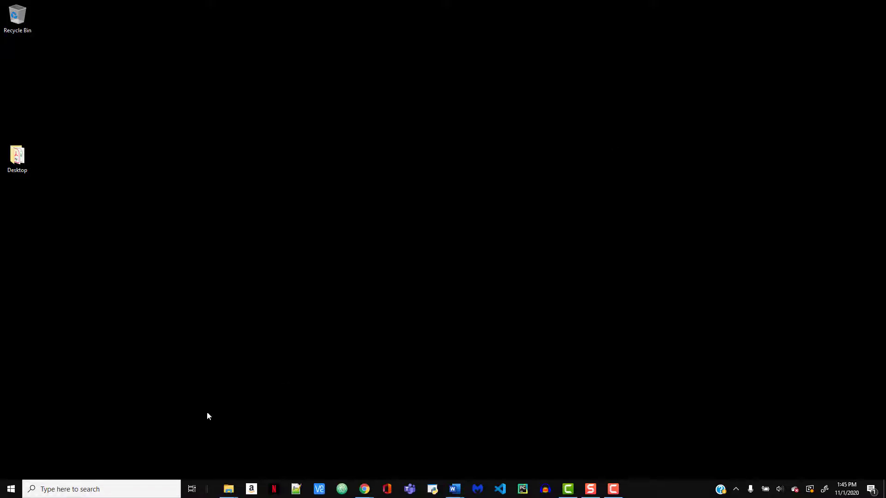
Search Windows for 'Rstudio' and pin the best-match app to the taskbar
left_click(85, 489)
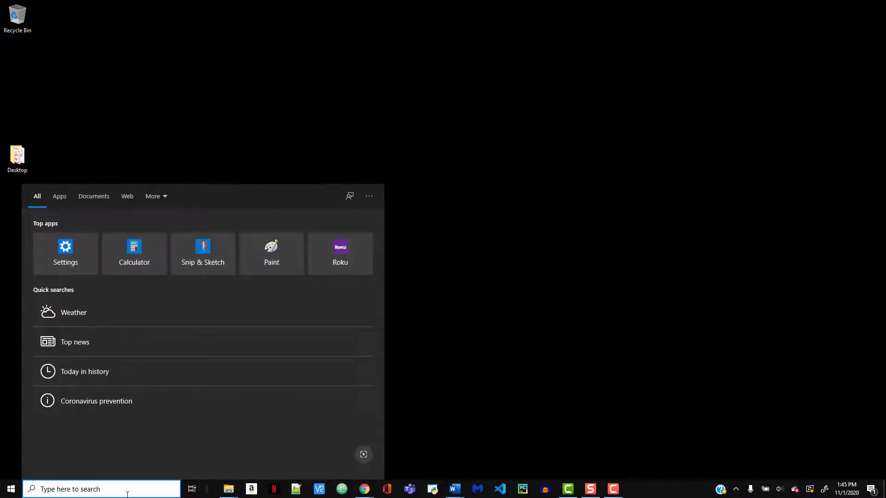
type("Rstudio")
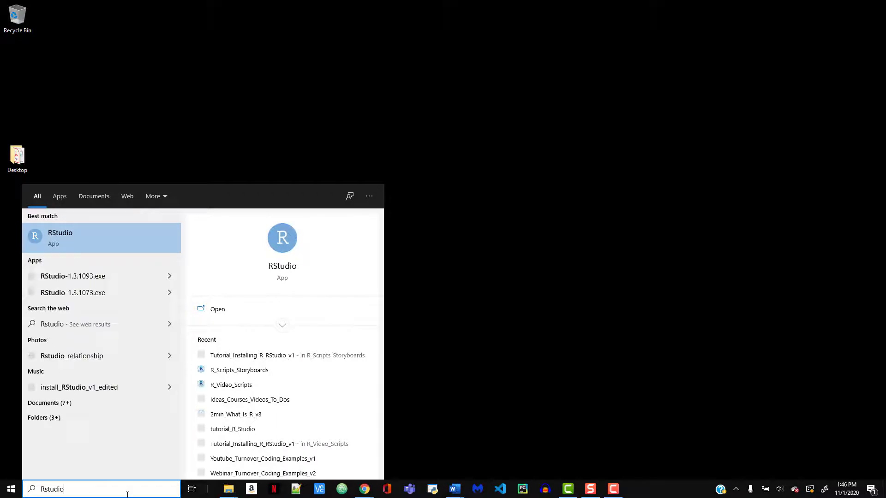
right_click(60, 237)
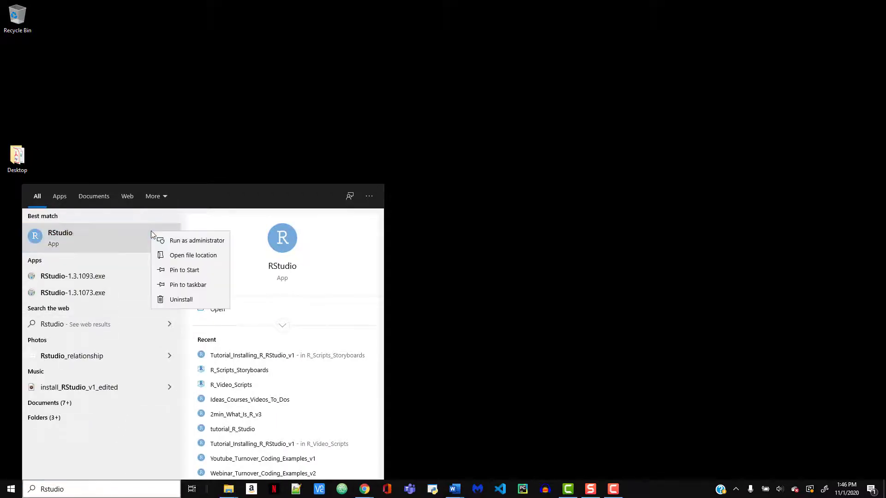
mouse_move(188, 285)
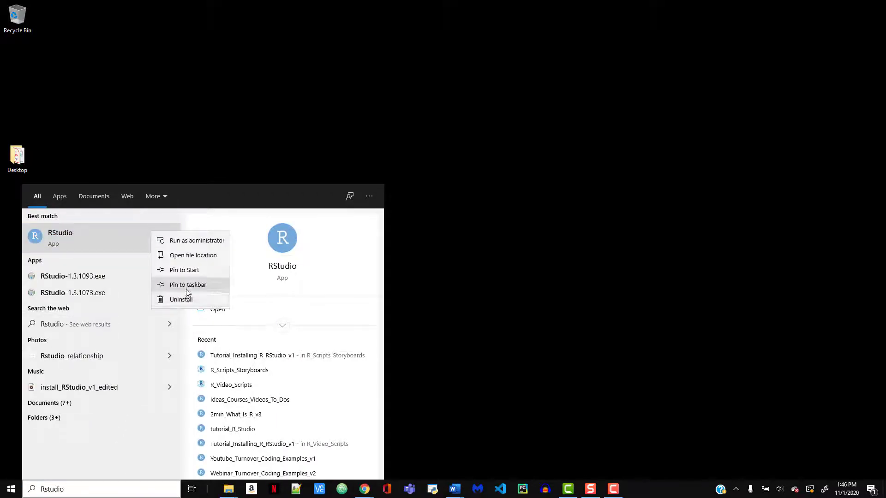
left_click(187, 285)
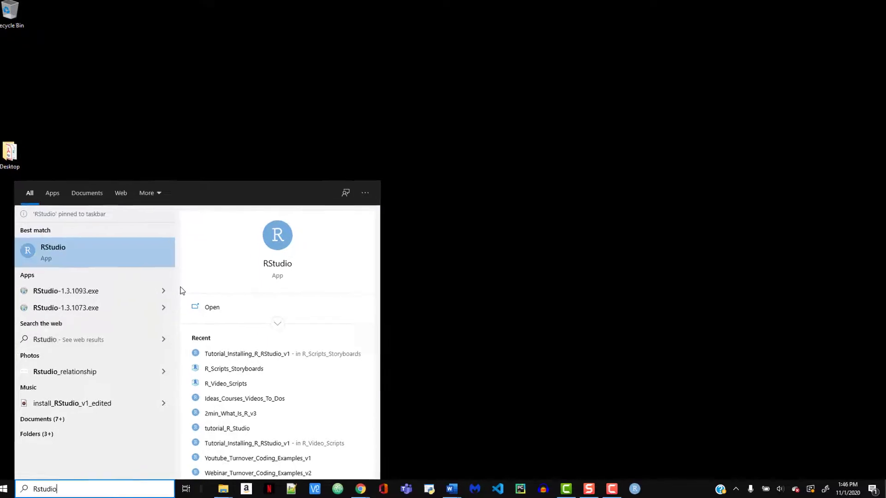
left_click(52, 251)
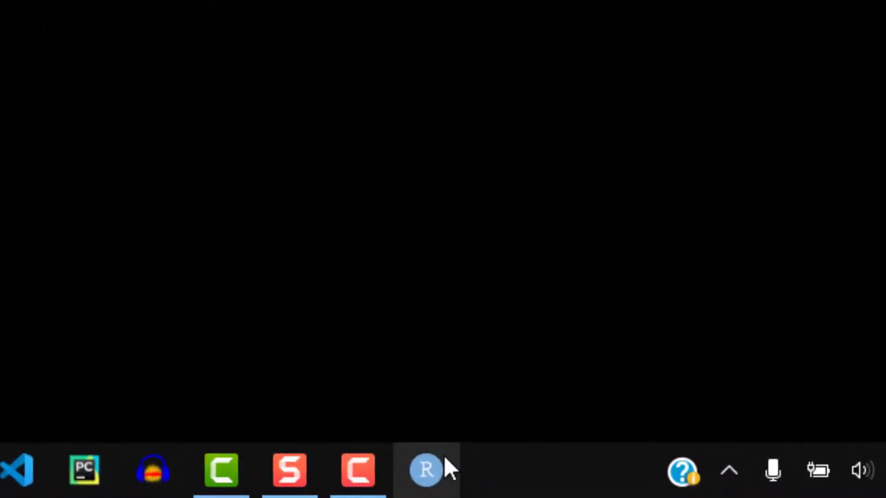
Launch RStudio from its pinned taskbar icon
left_click(425, 470)
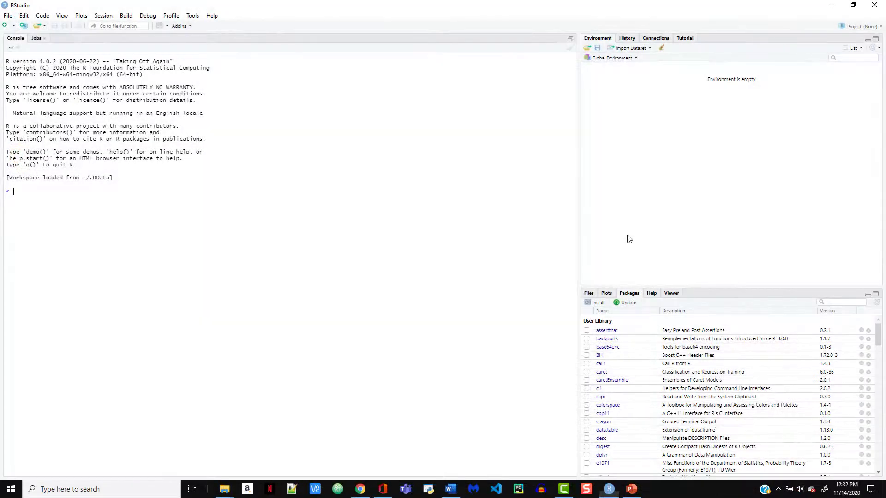